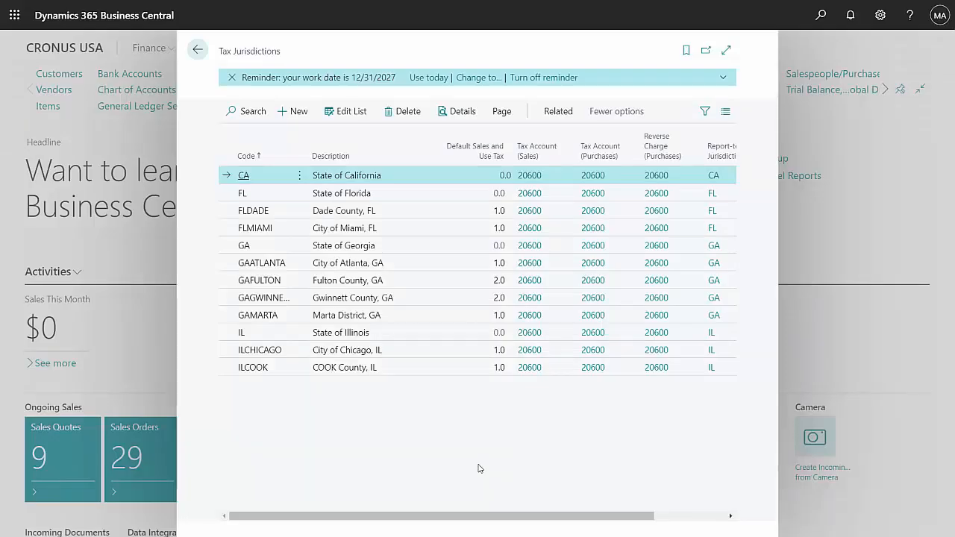
mouse_move(466, 459)
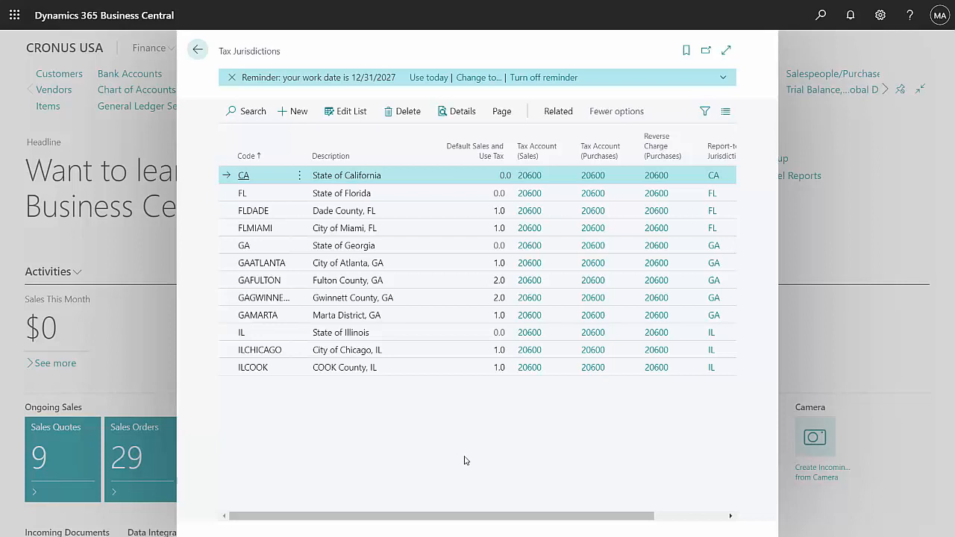
mouse_move(379, 204)
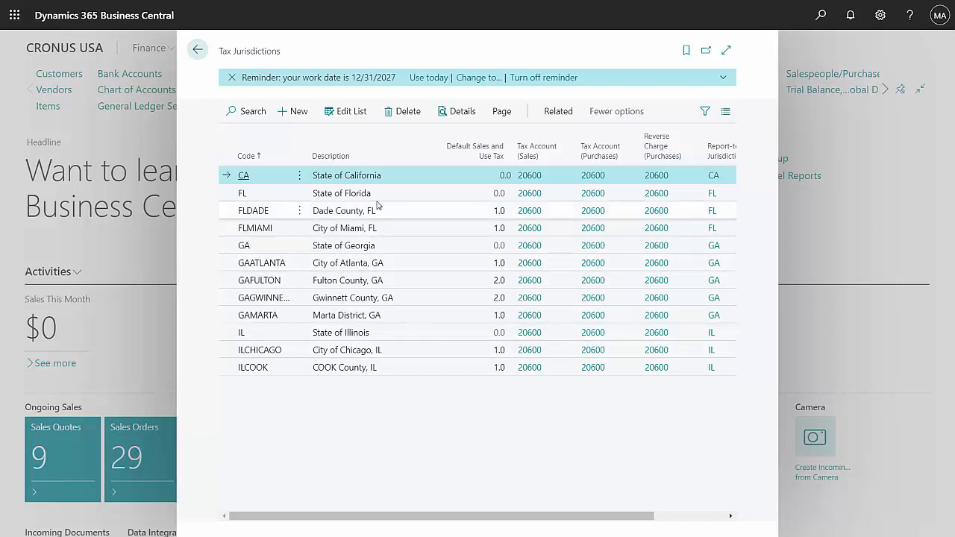
mouse_move(385, 203)
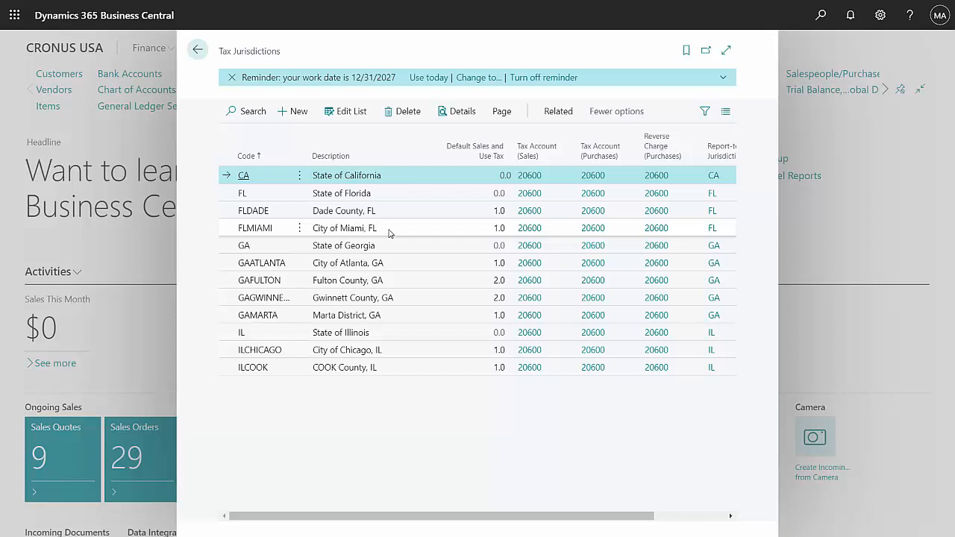
mouse_move(388, 217)
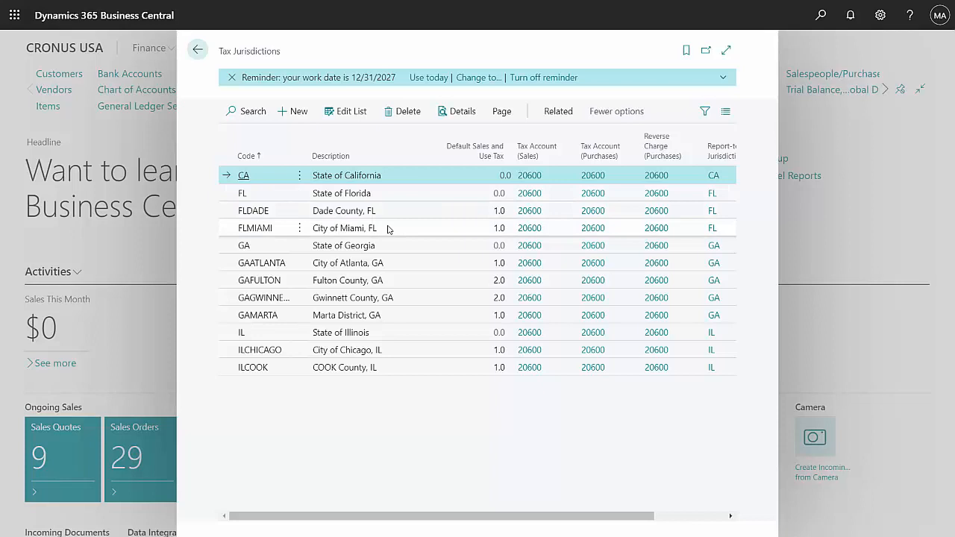
Step: View the tax details for the Dade County, FL jurisdiction
click(253, 209)
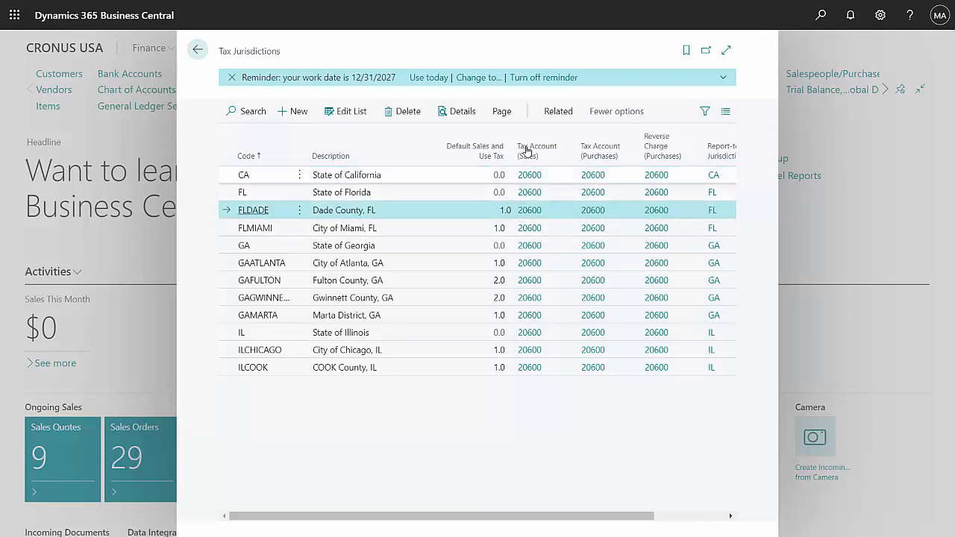
mouse_move(456, 110)
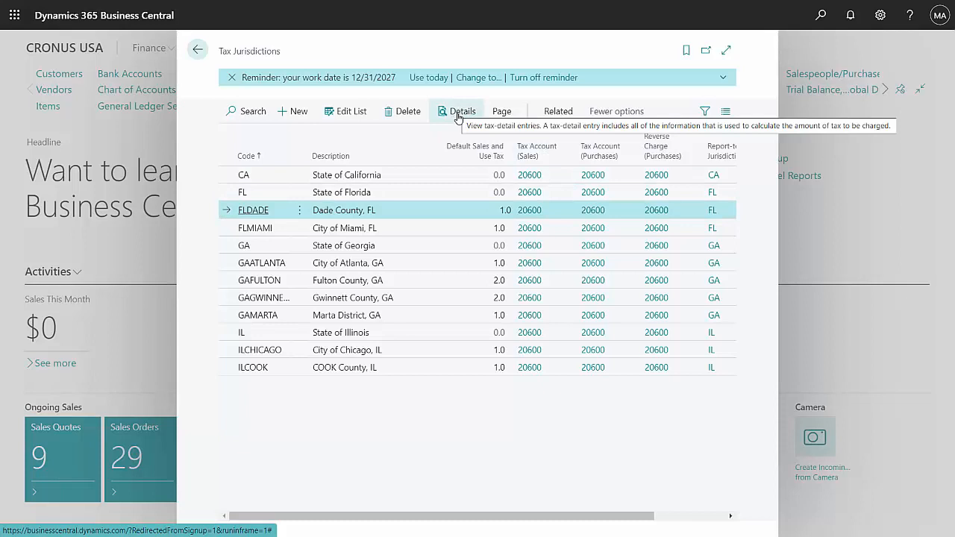
click(456, 110)
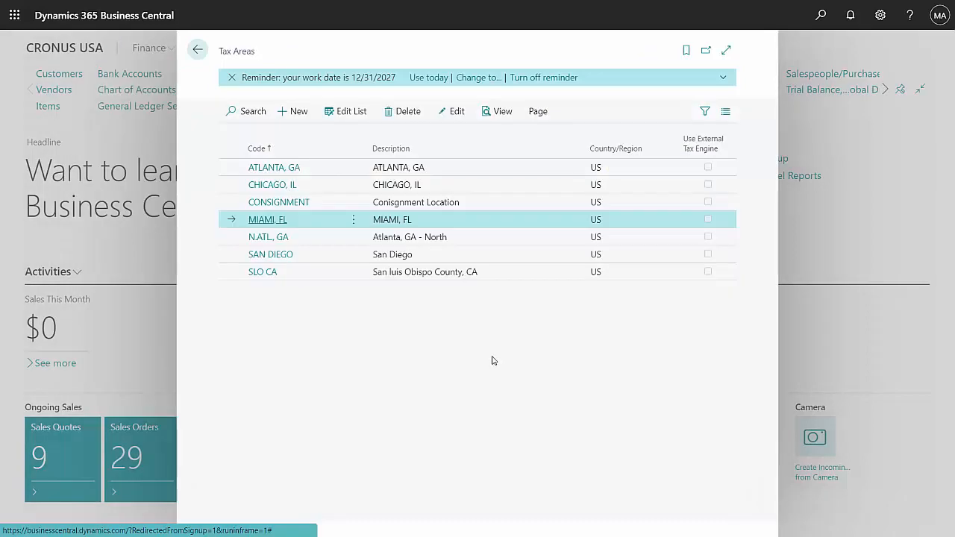
mouse_move(439, 340)
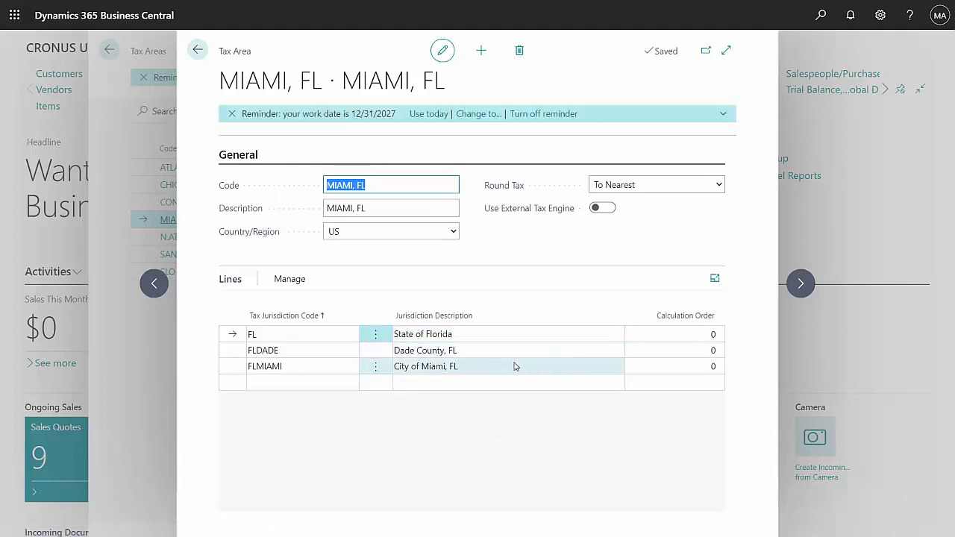
mouse_move(516, 367)
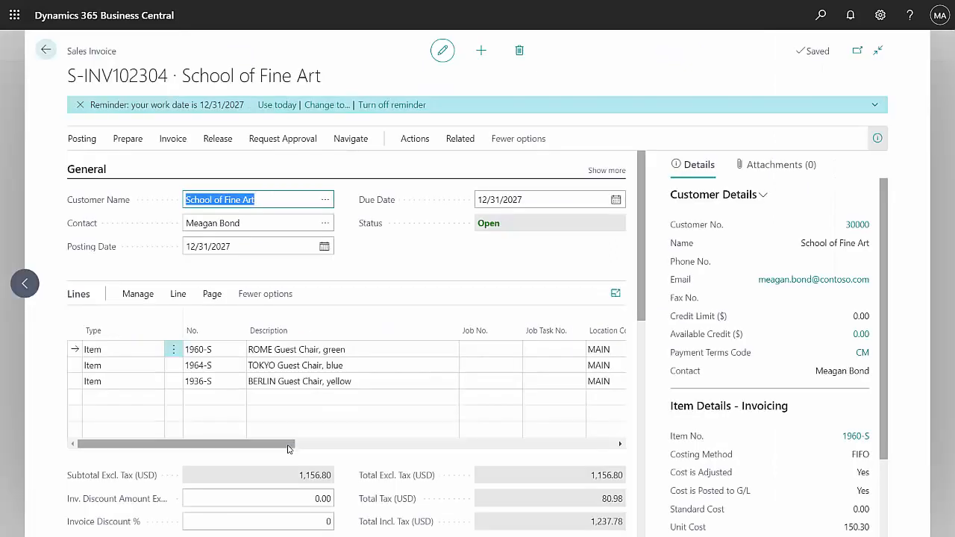
mouse_move(282, 451)
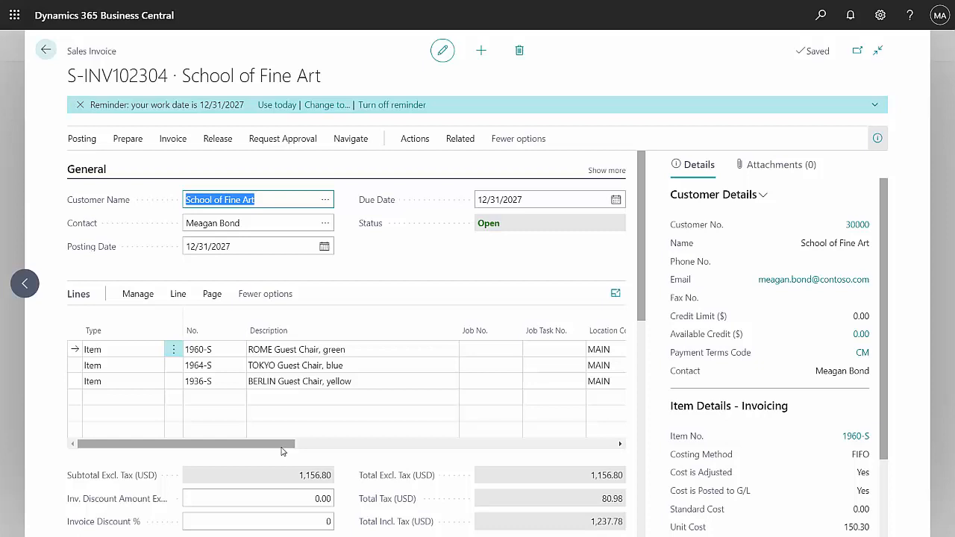
mouse_move(278, 443)
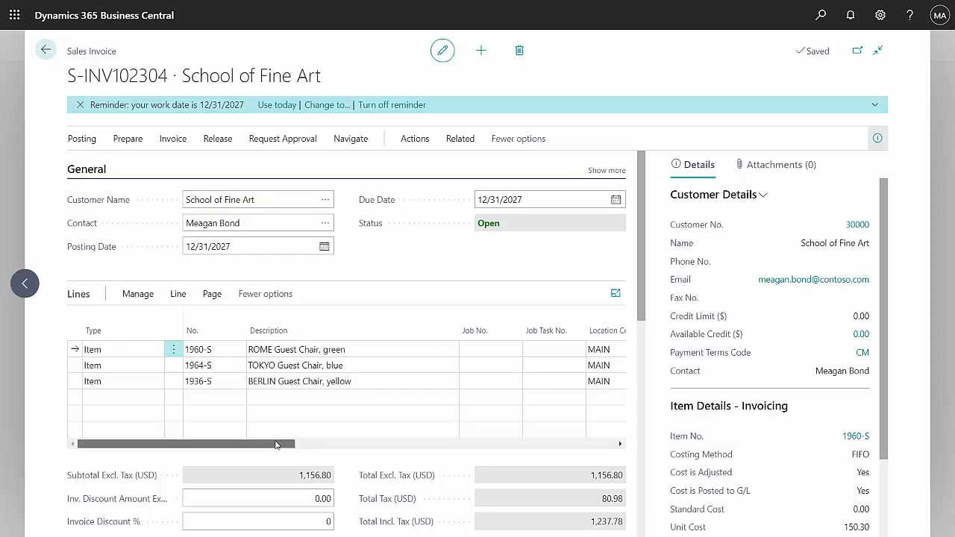
mouse_move(278, 444)
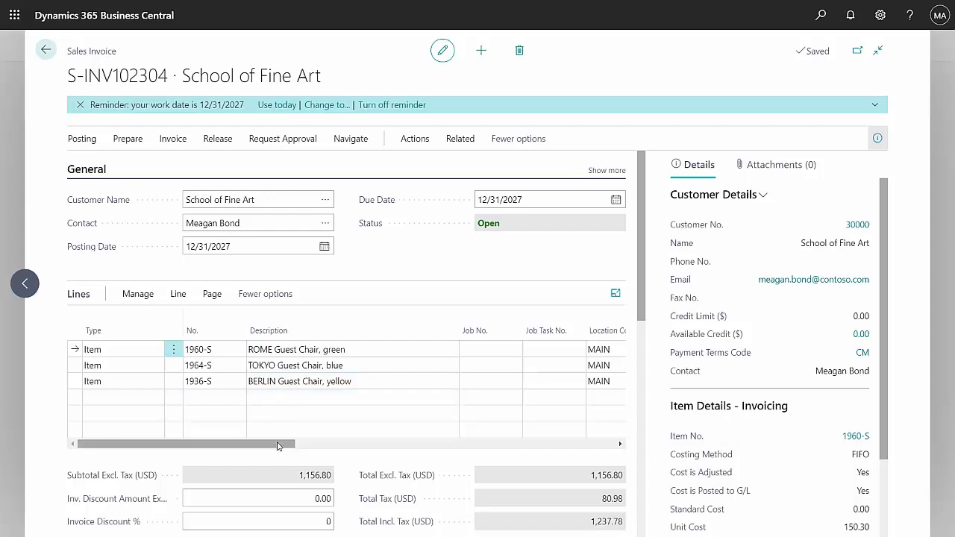
Step: Reveal the Tax Area Code and Tax Group Code columns, then view item 1960-S ROME Guest Chair
drag(283, 445, 418, 445)
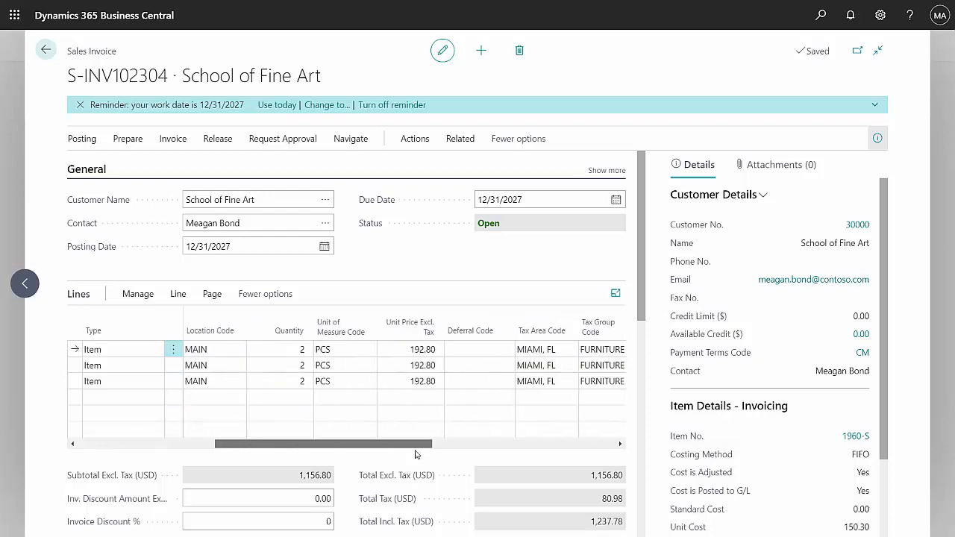
scroll(right, 3)
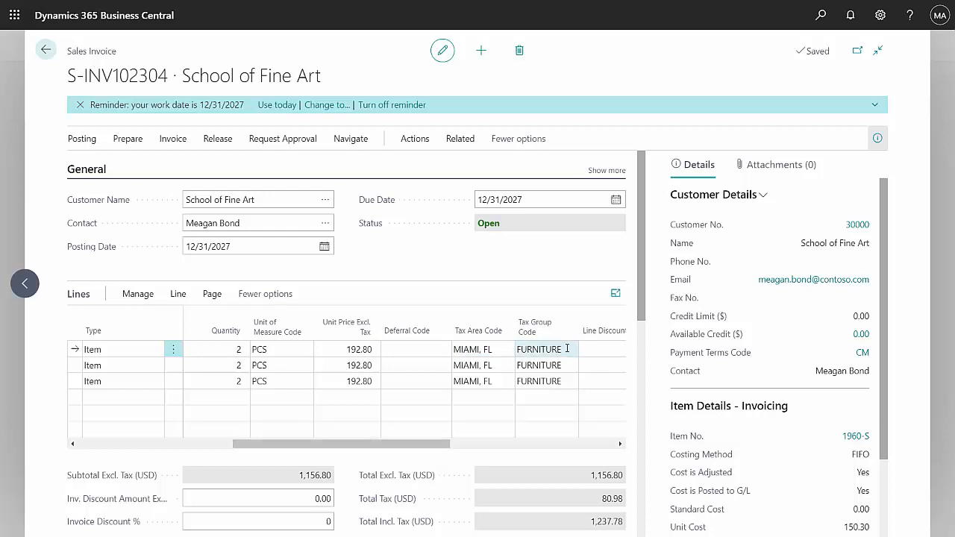
mouse_move(609, 511)
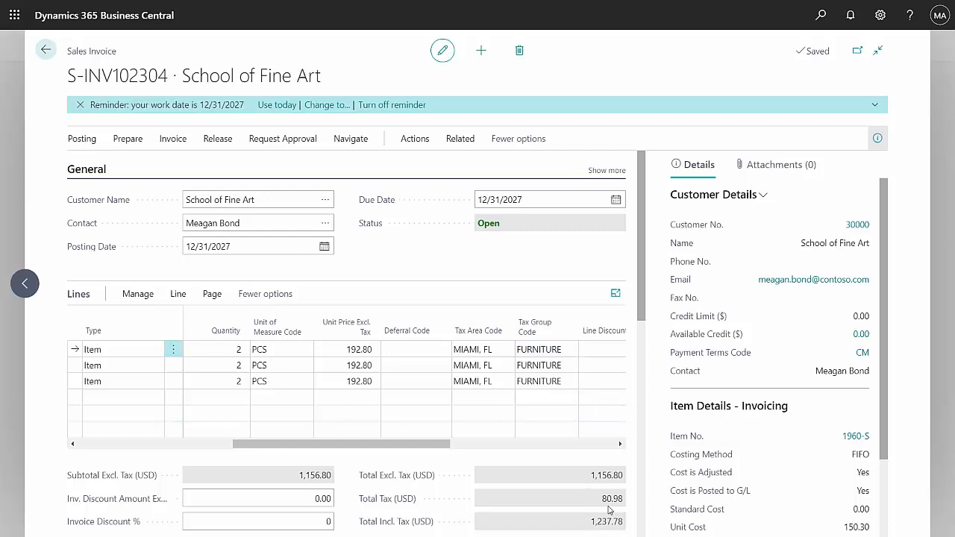
mouse_move(191, 367)
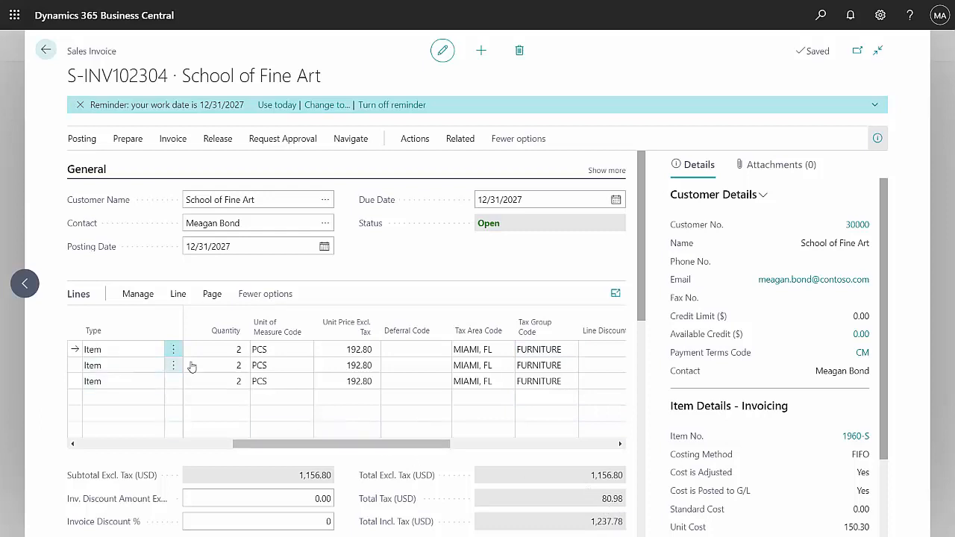
mouse_move(855, 436)
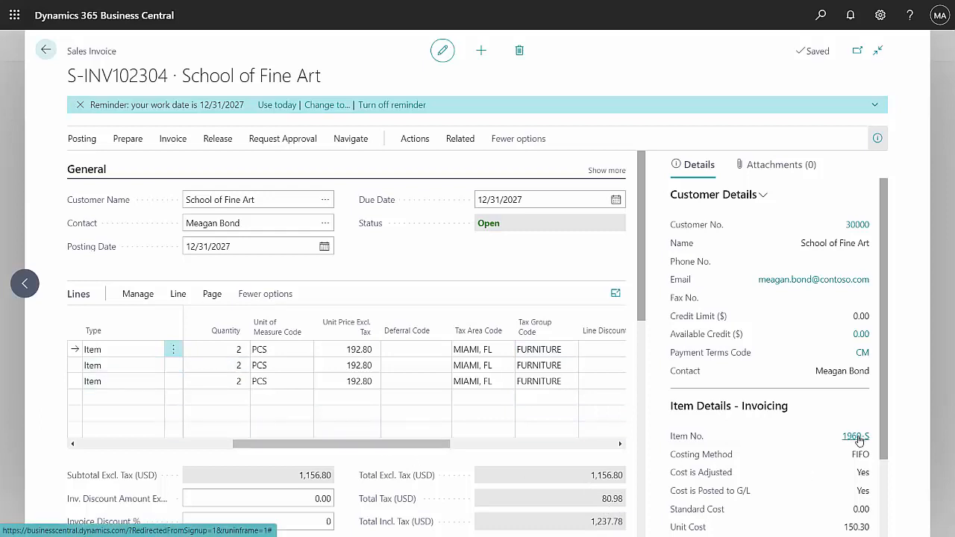
click(852, 436)
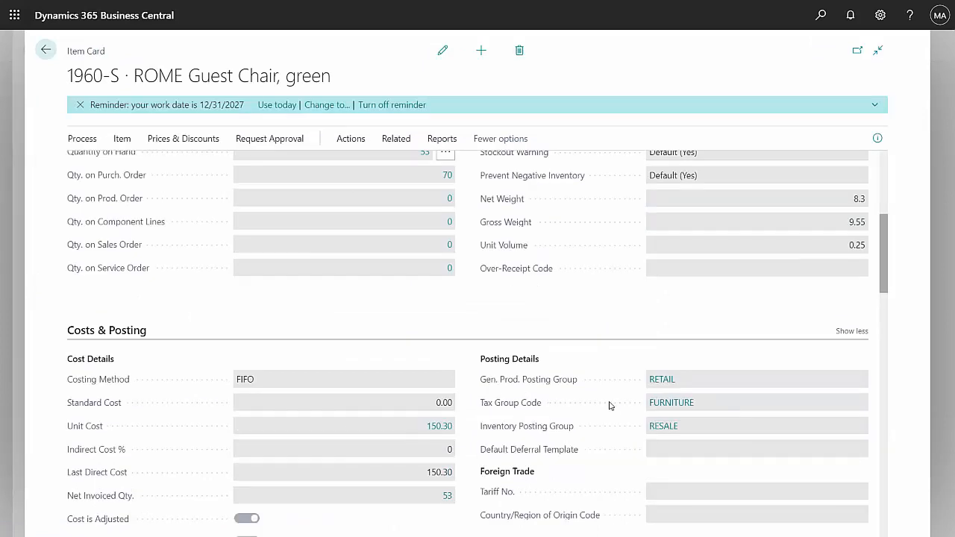
mouse_move(648, 402)
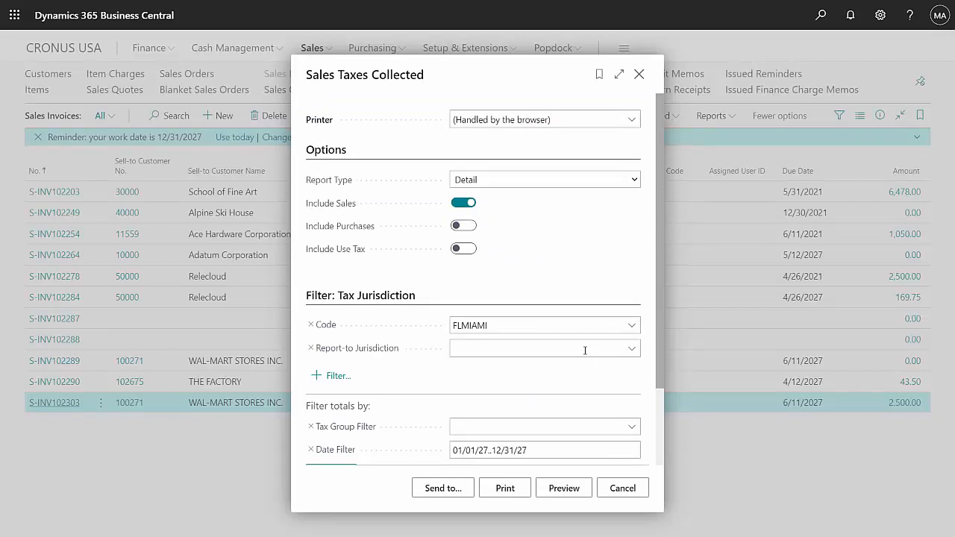
Step: Run the Detail report filtered to jurisdiction FL (State of Florida) and preview it
click(538, 325)
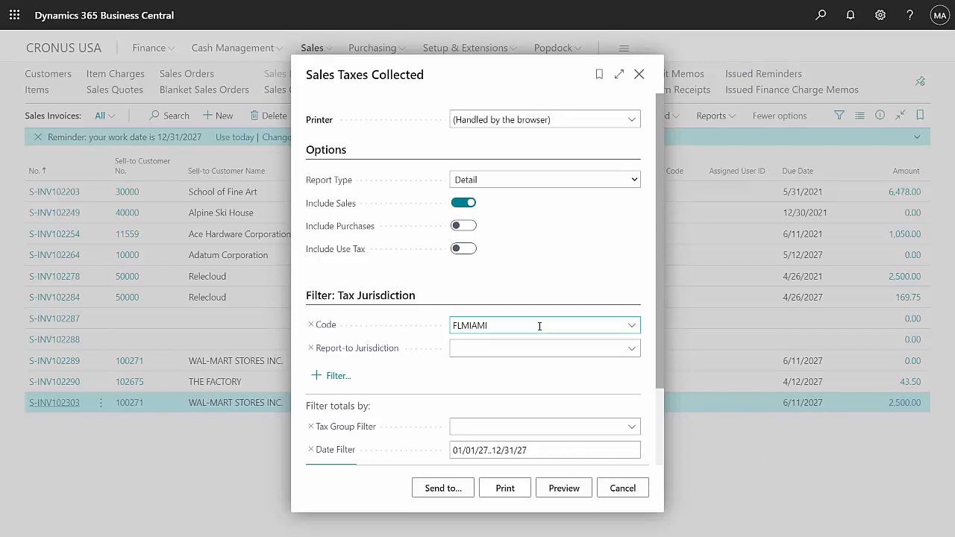
click(544, 451)
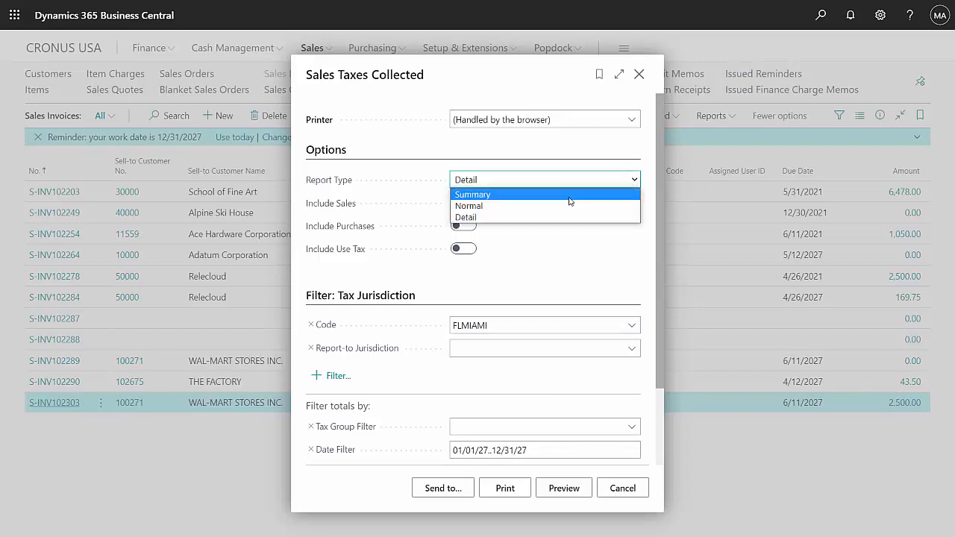
mouse_move(567, 197)
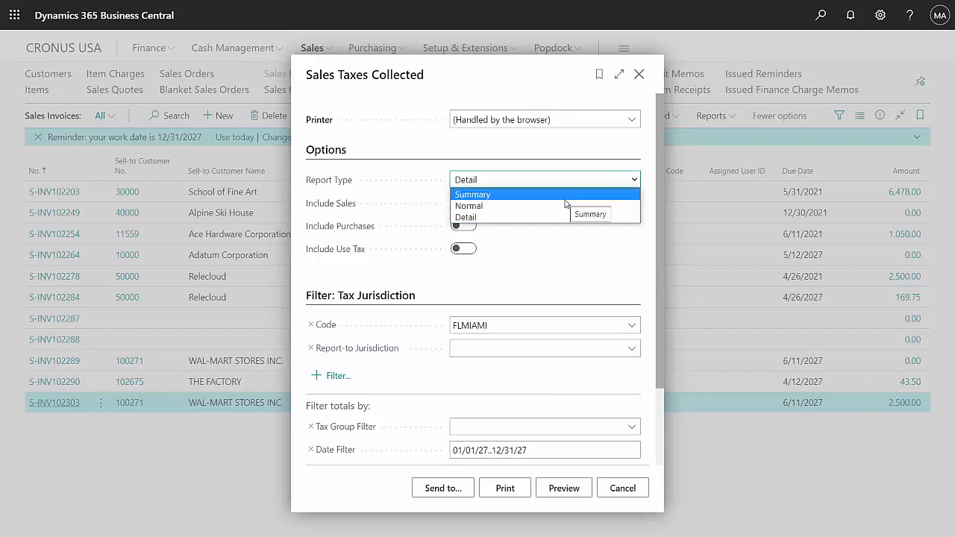
mouse_move(545, 206)
text(FL)
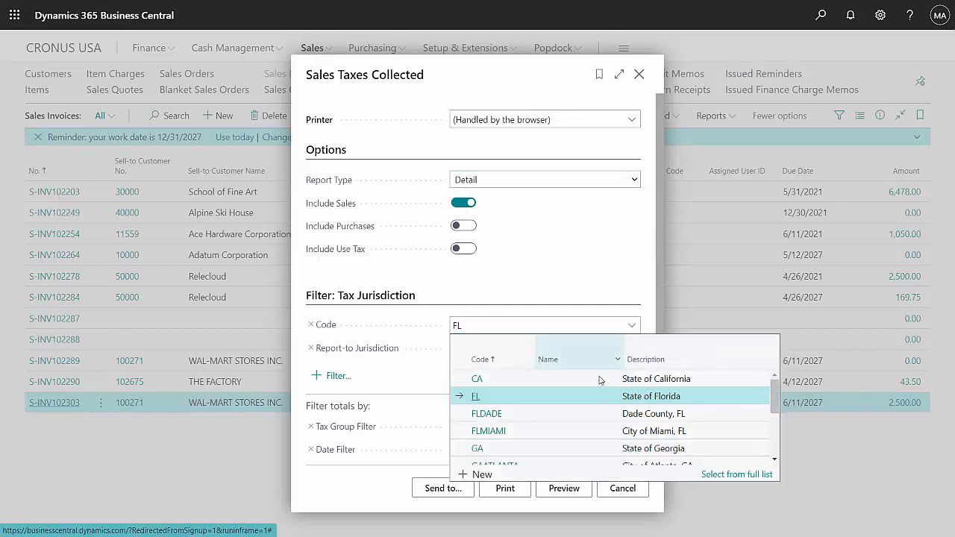
click(474, 397)
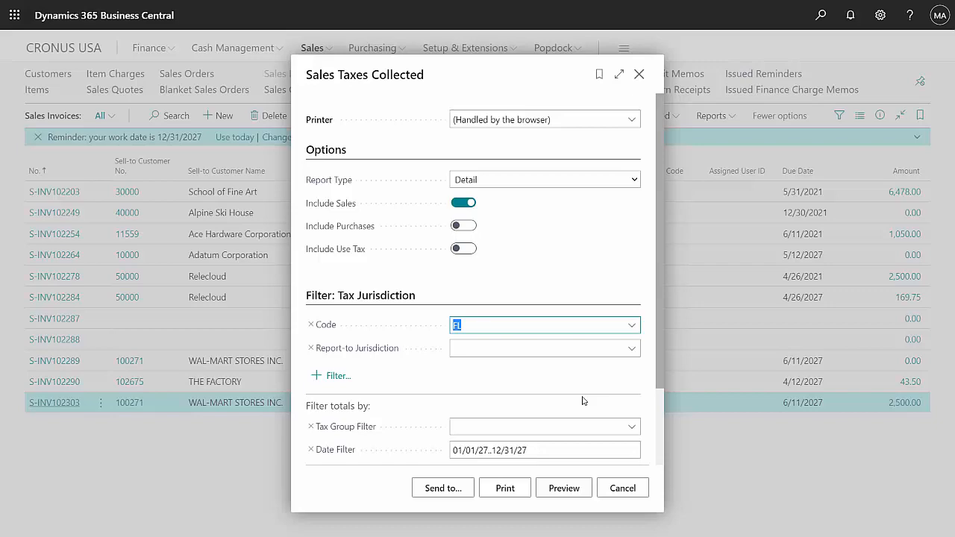
click(564, 488)
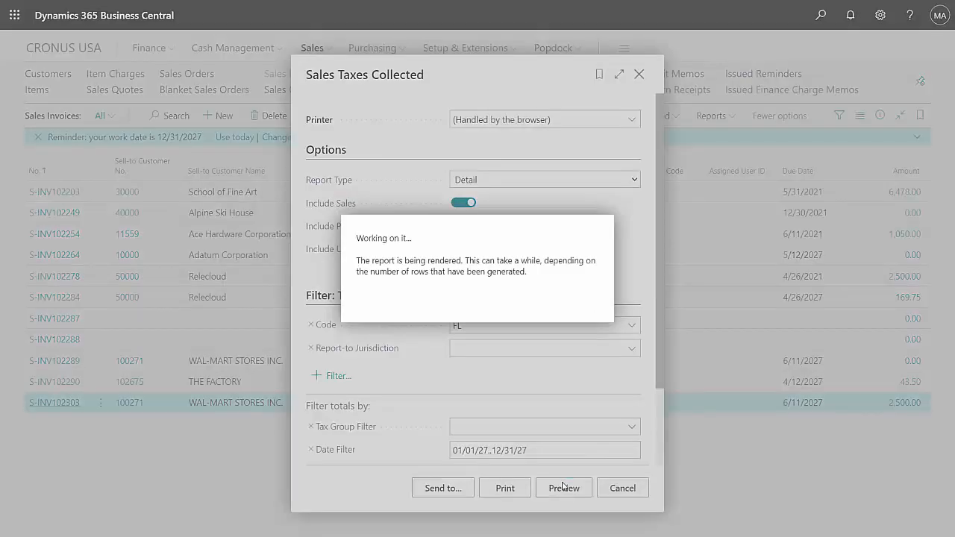
click(565, 487)
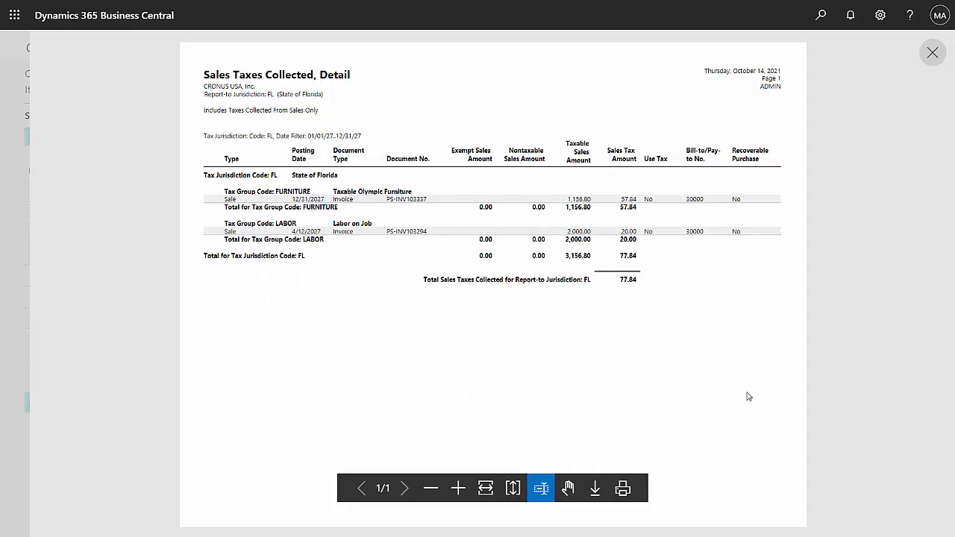